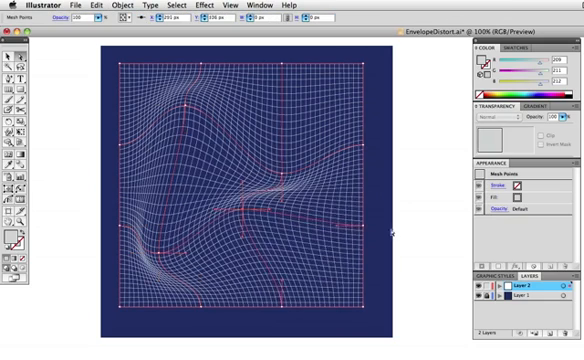
# Undo the envelope mesh warps to return the rectangular grid to an even square.
pyautogui.press('cmd+z')
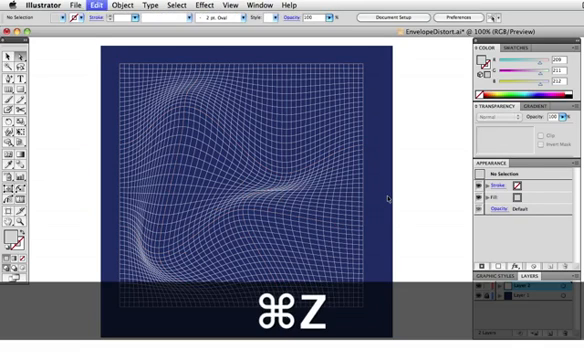
pyautogui.press('cmd+z')
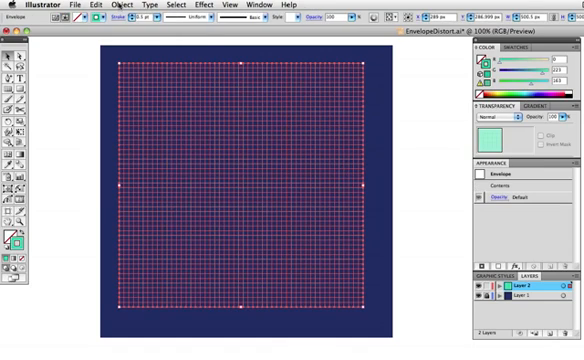
pyautogui.click(107, 7)
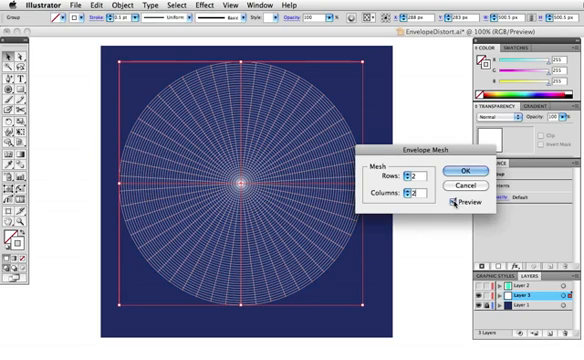
# Confirm a 2-row by 2-column envelope mesh on the polar grid.
pyautogui.click(447, 170)
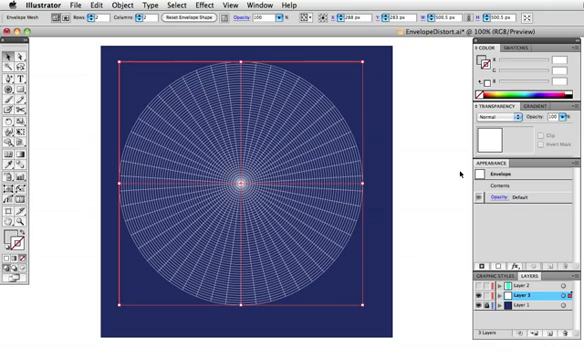